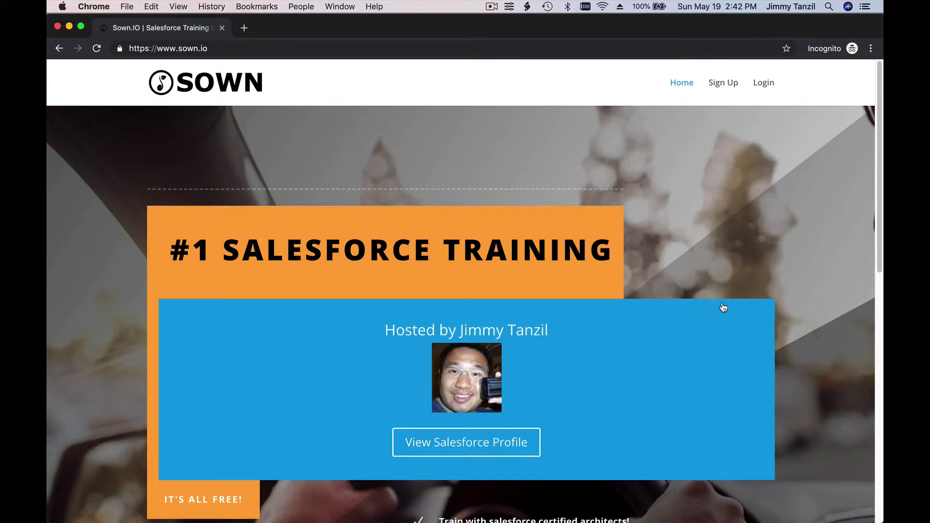
pyautogui.moveTo(729, 197)
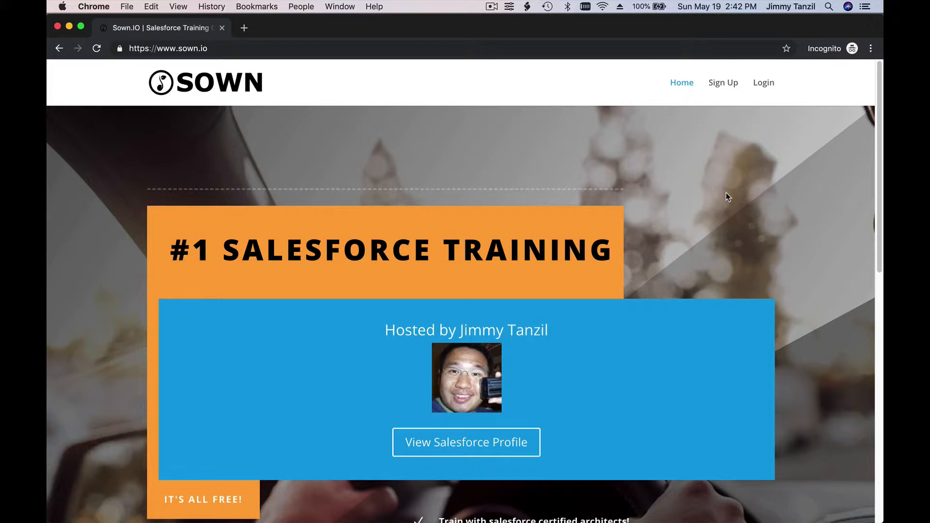
pyautogui.moveTo(754, 143)
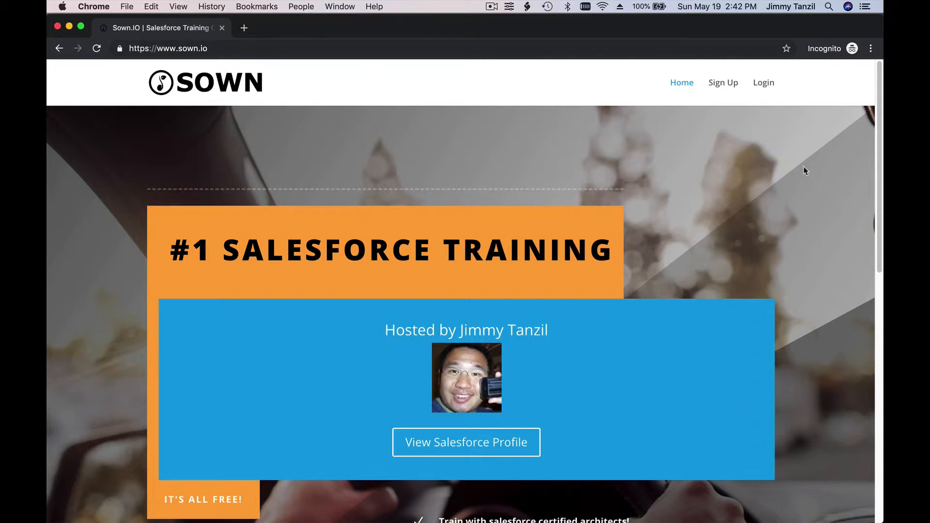
pyautogui.moveTo(722, 82)
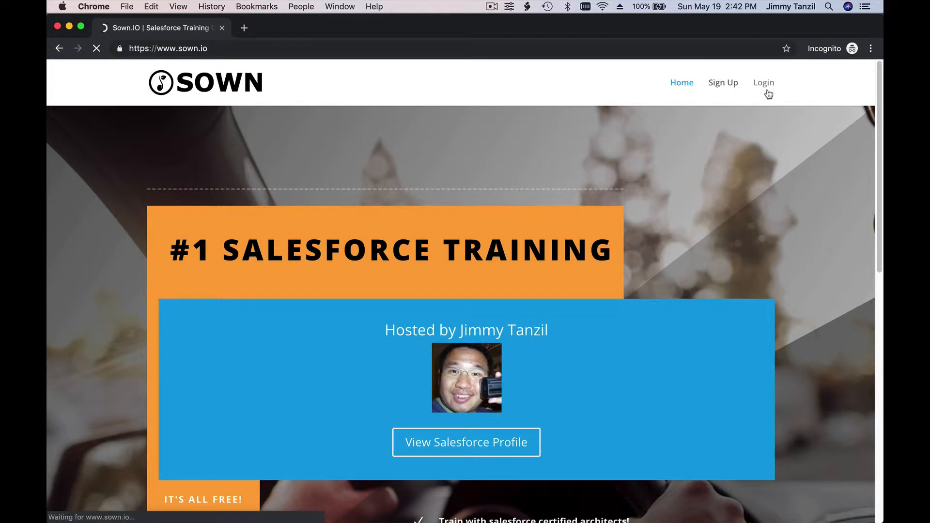
# Go from the Sown.io login page to the Register sign-up form
pyautogui.click(764, 82)
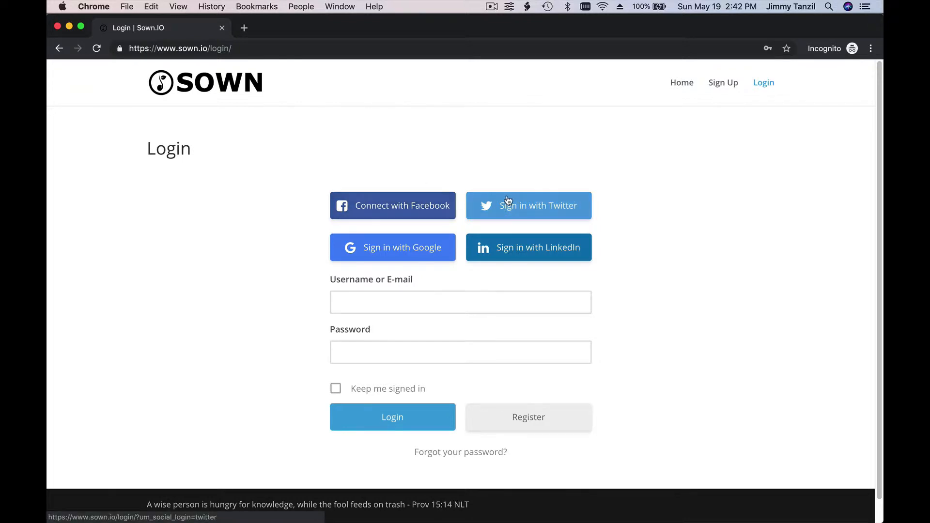
pyautogui.moveTo(566, 260)
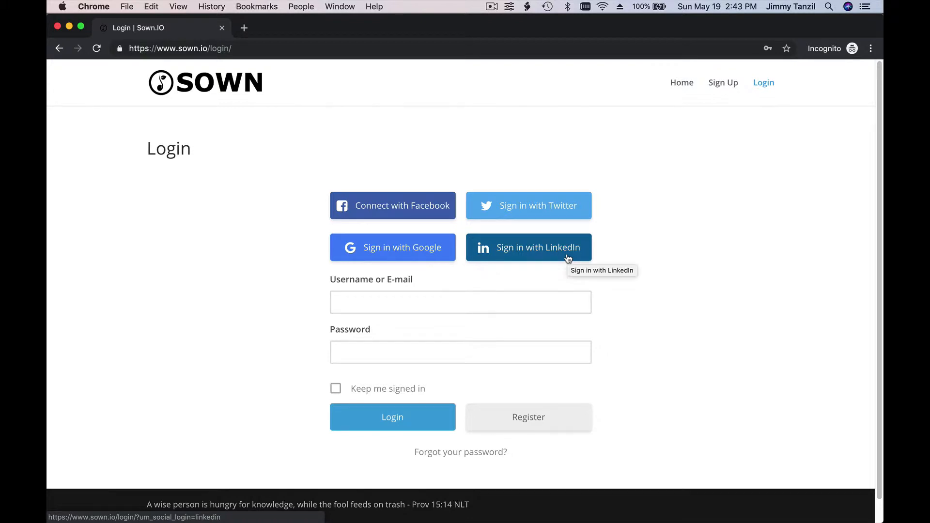
pyautogui.click(528, 247)
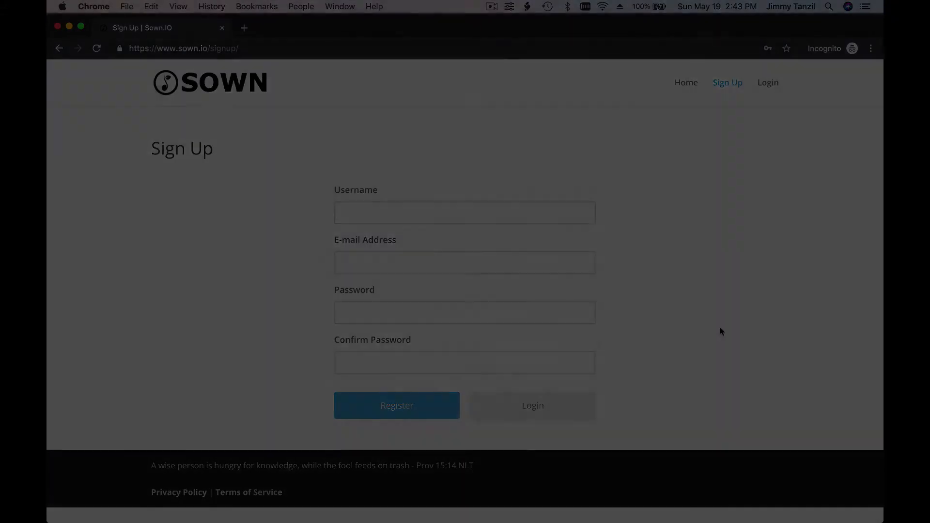
# View My Profile, cancel the photo upload, and begin adding profile details
pyautogui.click(396, 405)
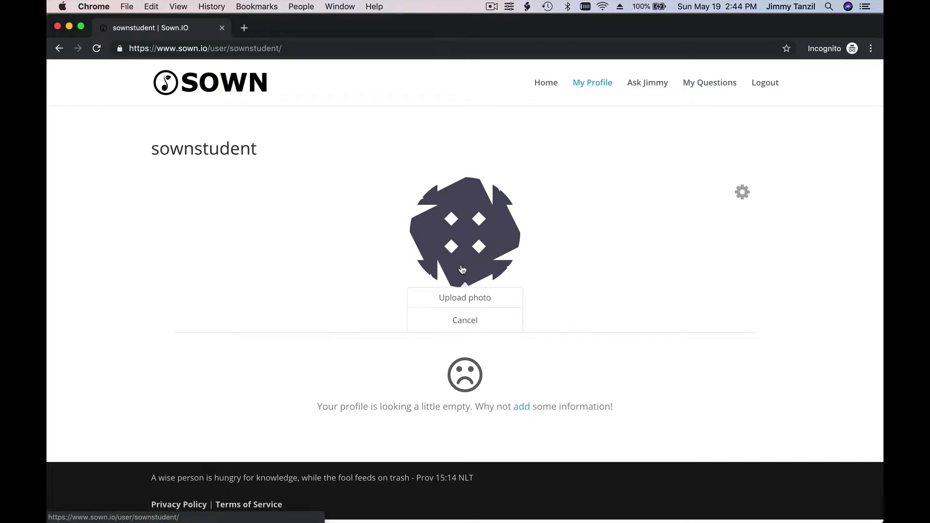
pyautogui.click(465, 297)
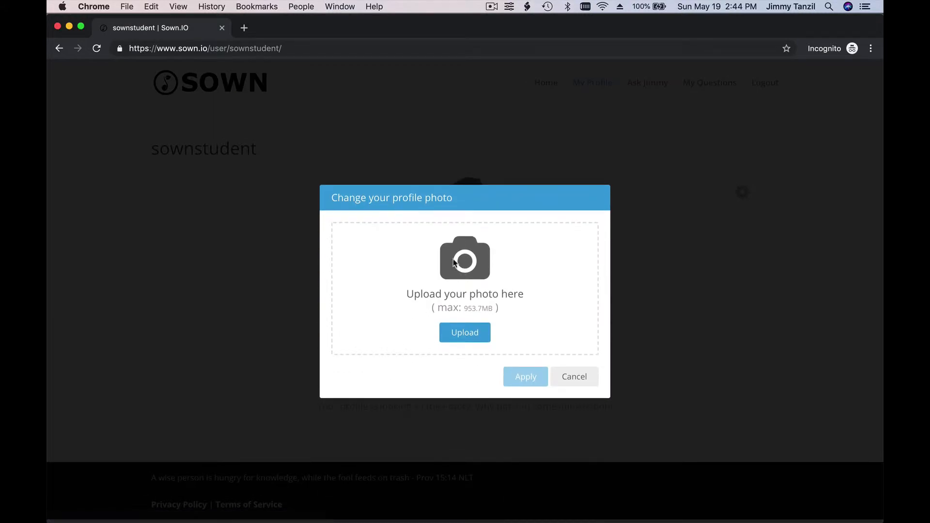
pyautogui.click(574, 377)
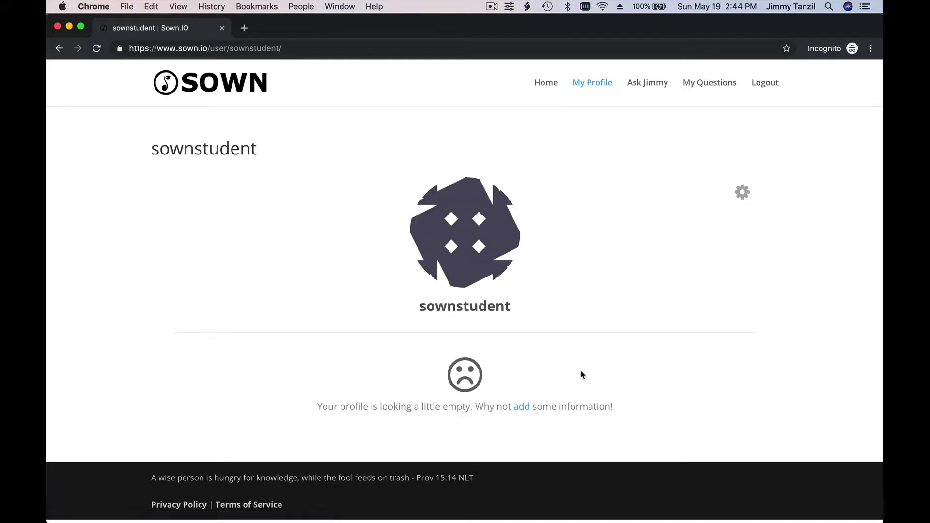
pyautogui.moveTo(514, 320)
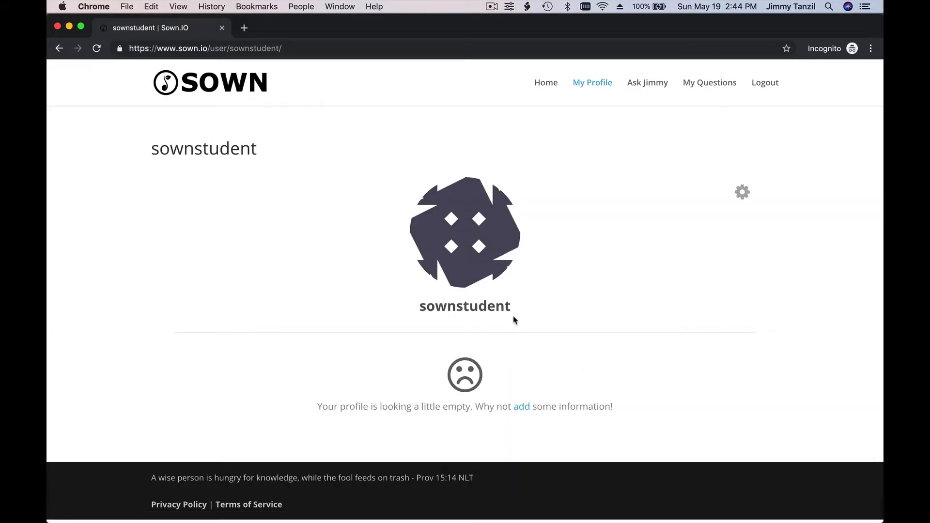
pyautogui.moveTo(492, 339)
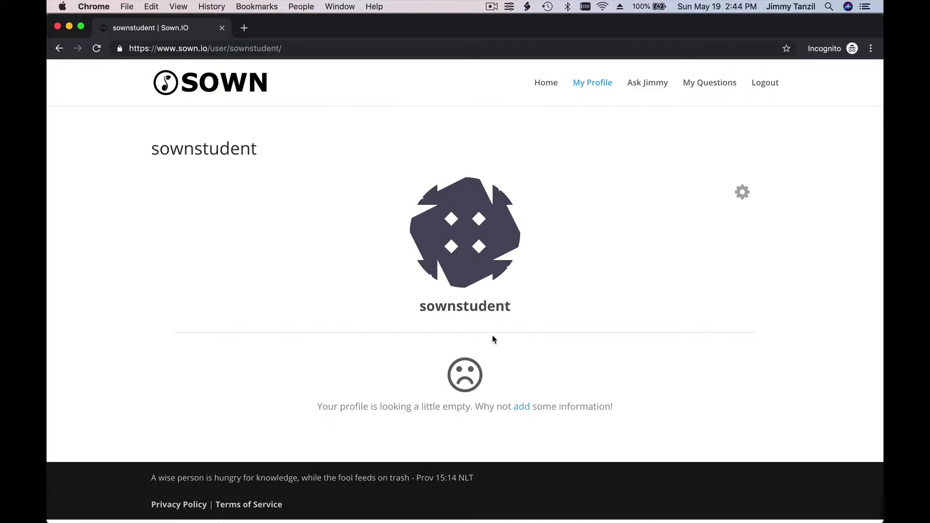
pyautogui.moveTo(481, 380)
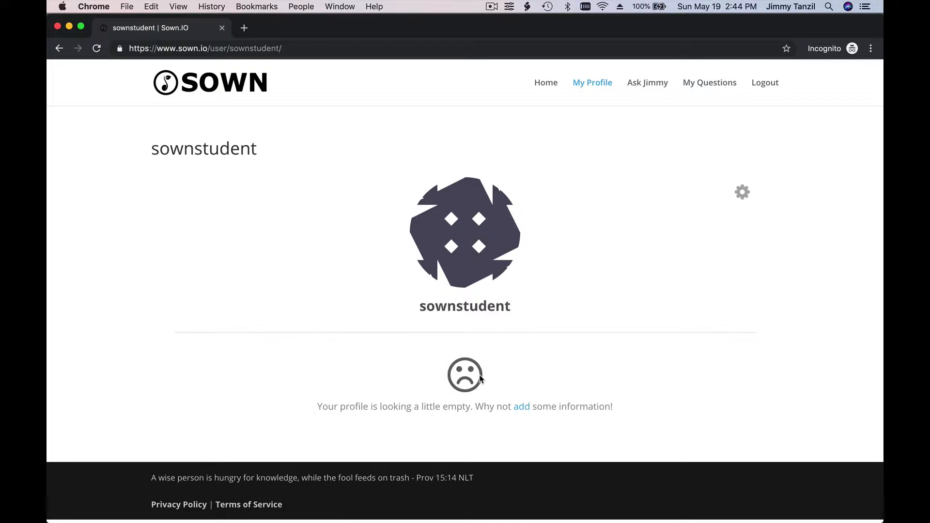
pyautogui.click(521, 407)
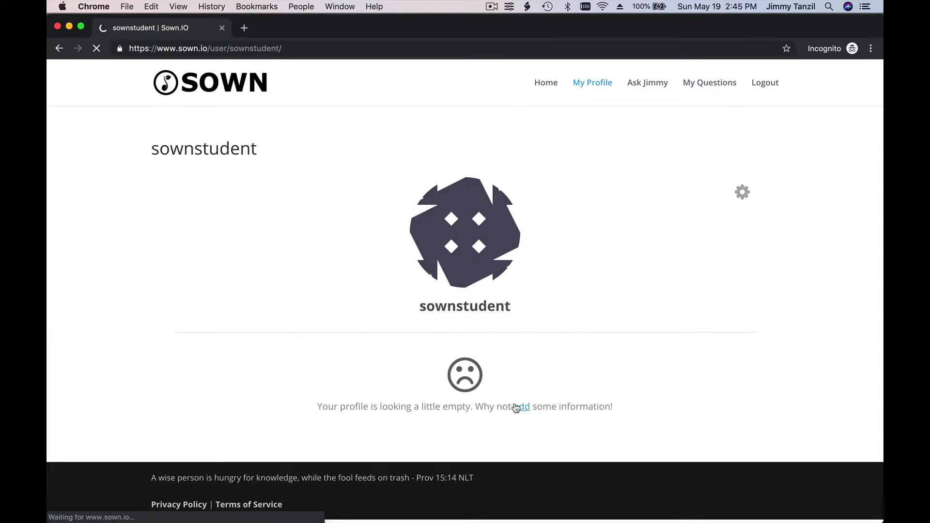
# Bring up the profile edit form and scroll to its Trailhead URL and name fields
pyautogui.click(524, 406)
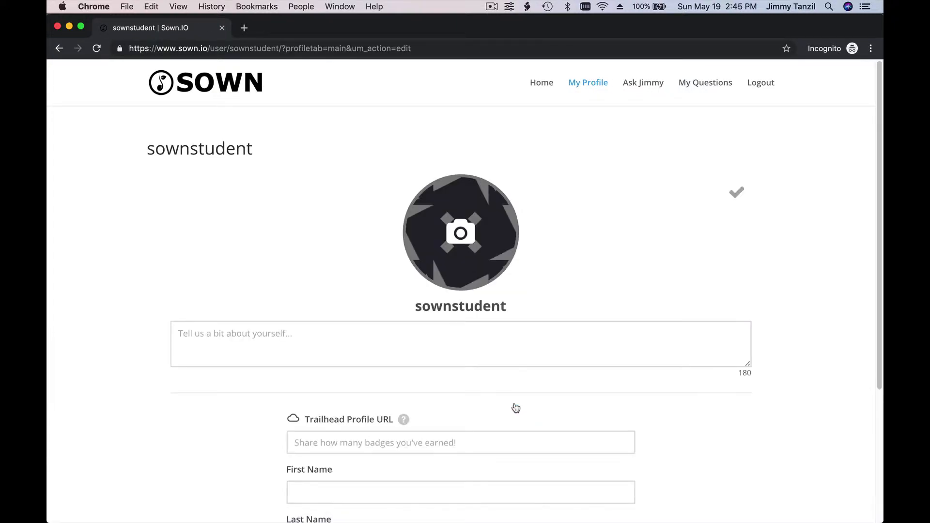
pyautogui.scroll(-3)
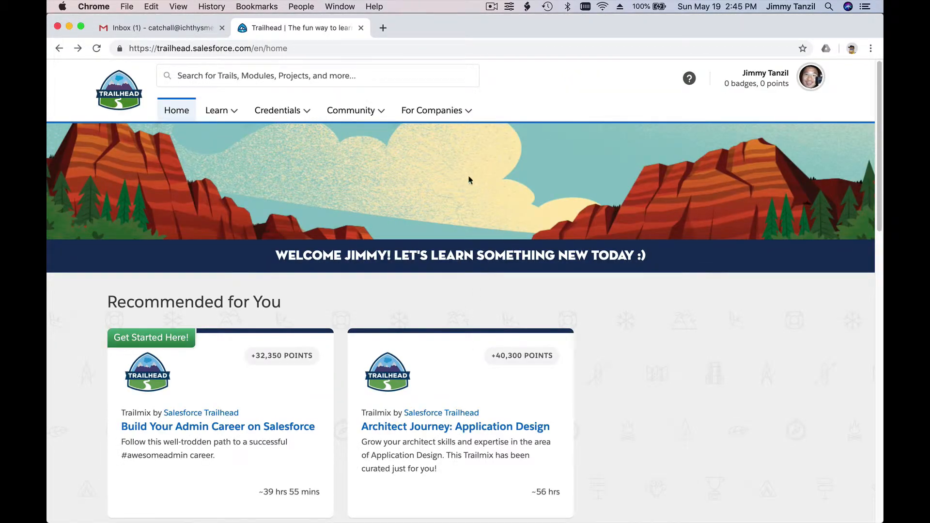
pyautogui.moveTo(533, 127)
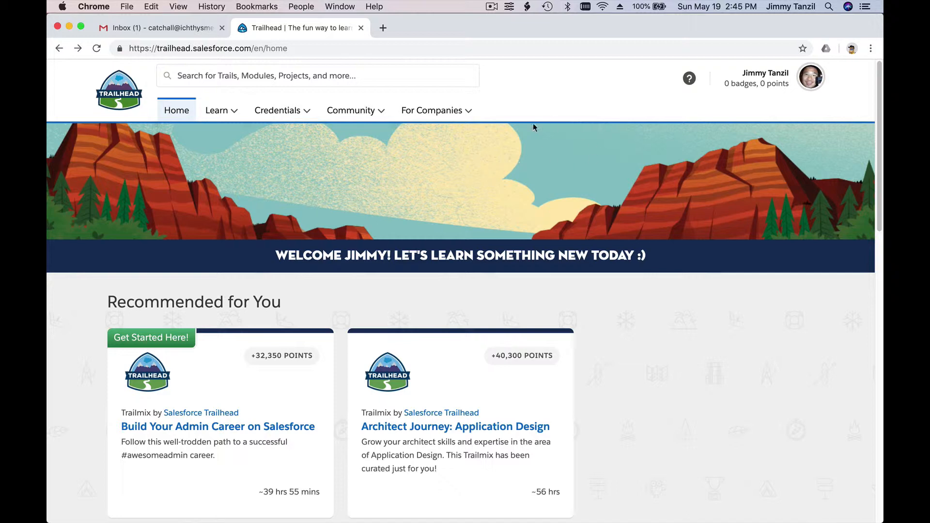
pyautogui.moveTo(810, 80)
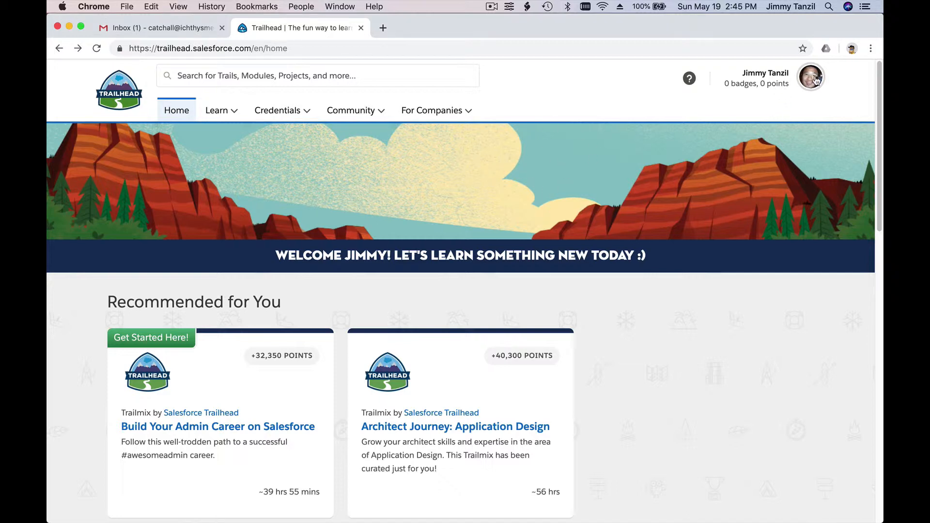
# Copy the sownstudent Trailhead profile URL and return to the Sown.io edit form
pyautogui.click(811, 77)
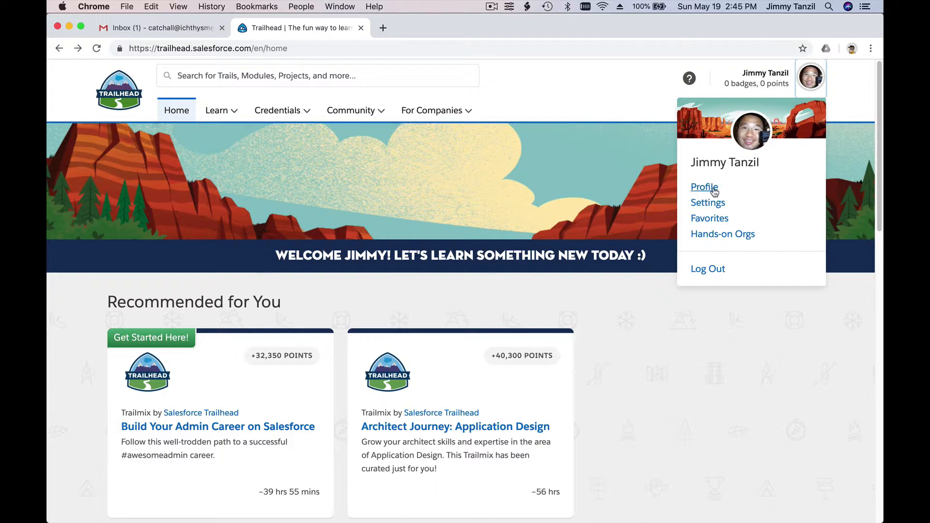
pyautogui.click(704, 187)
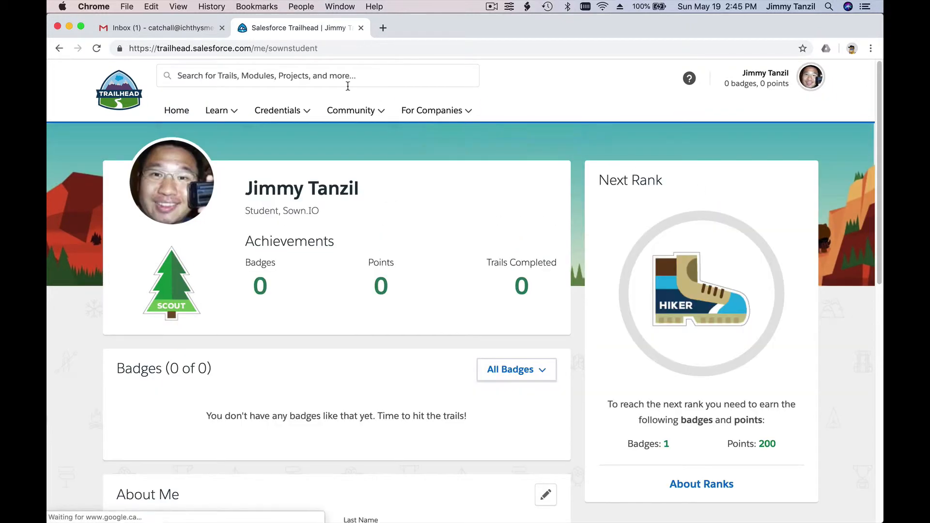
pyautogui.click(238, 48)
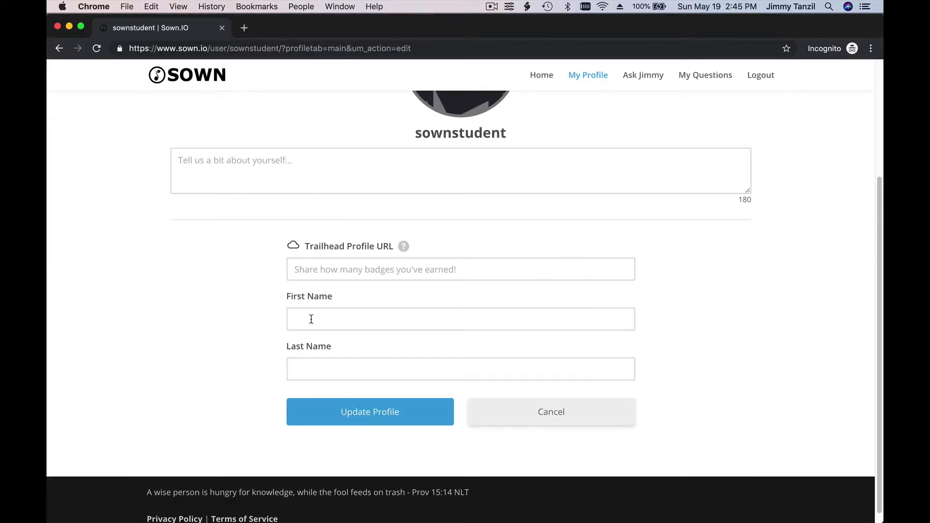
pyautogui.write('https://trailhead.salesforce.com/me/sownstudent')
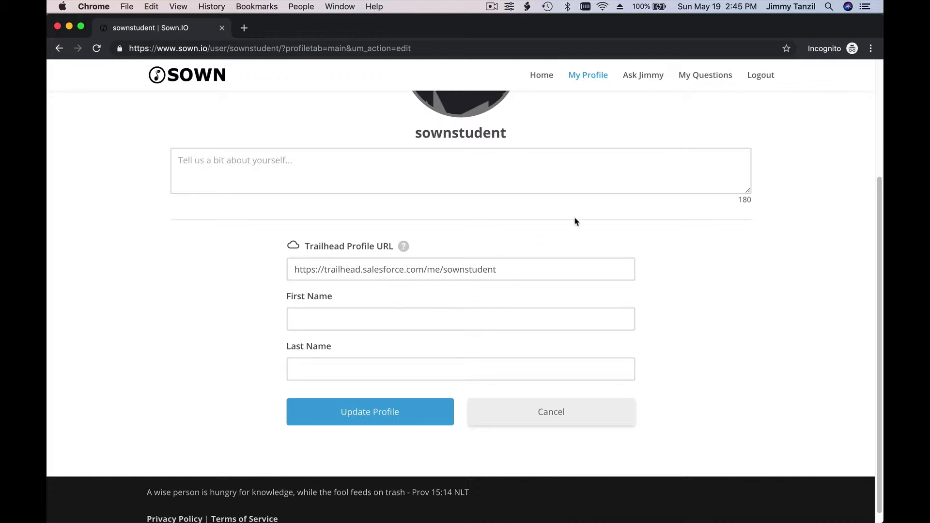
pyautogui.moveTo(468, 262)
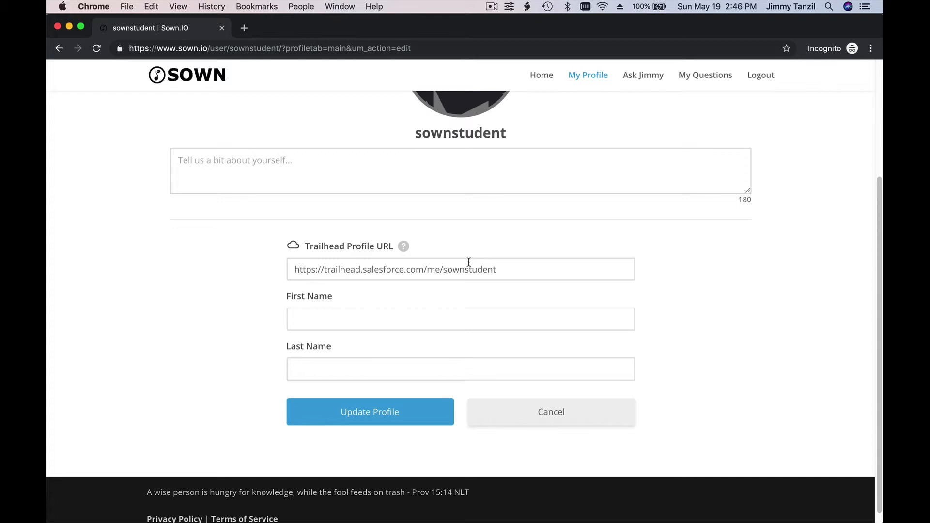
# Enter first name Jimmy and last name Tanzil, then update the profile
pyautogui.click(460, 319)
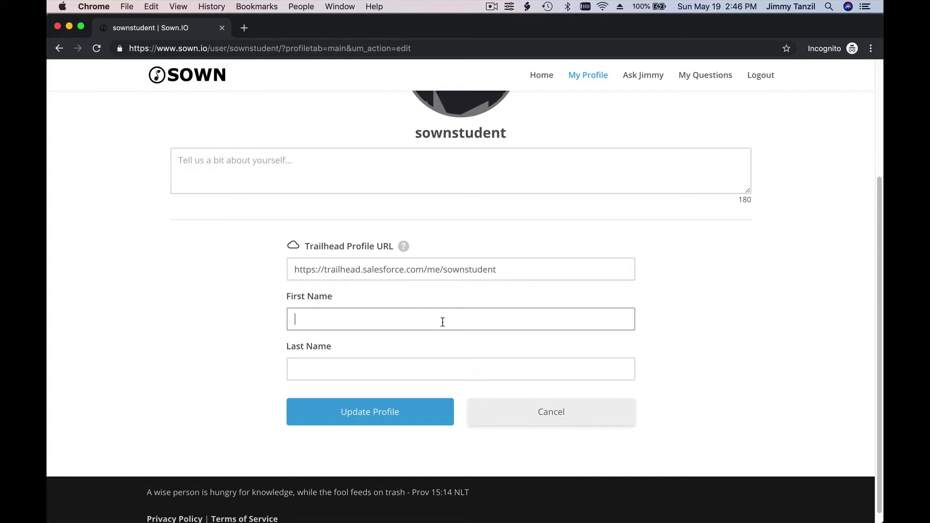
pyautogui.write('Jimmt')
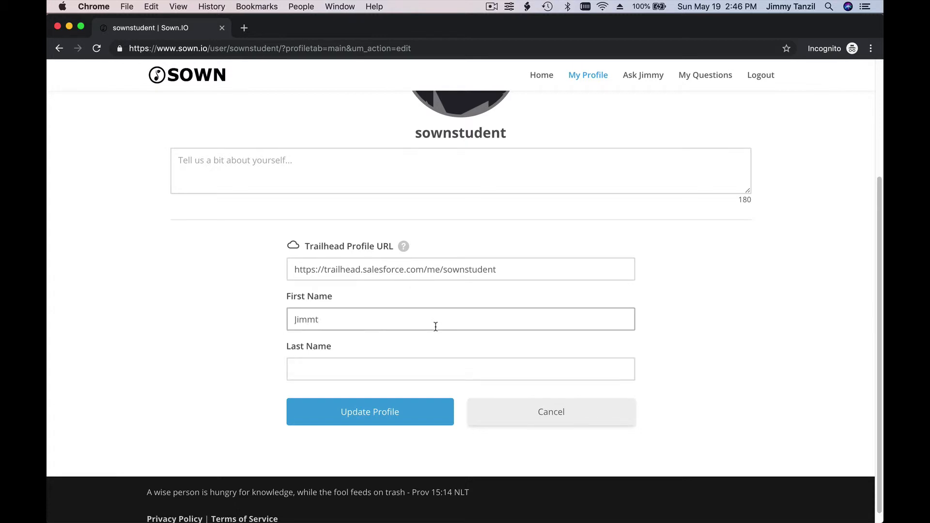
pyautogui.write('Tanzil')
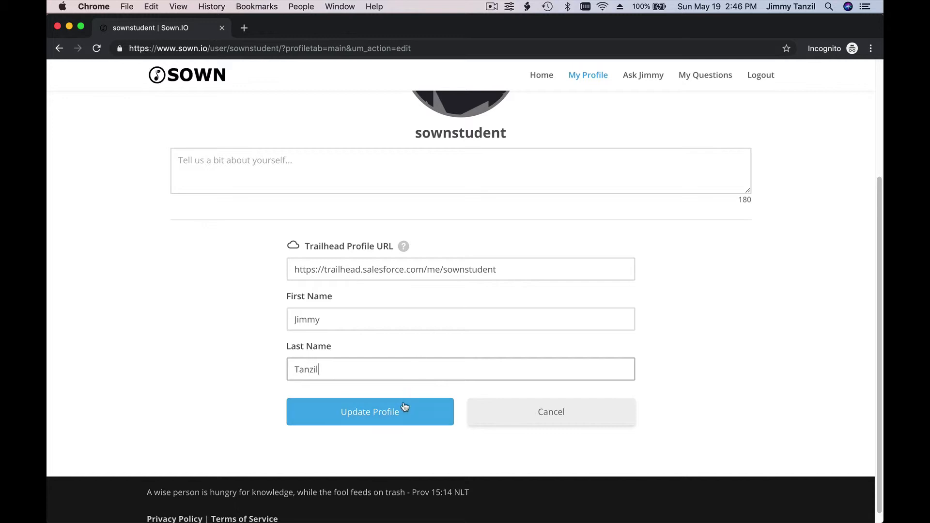
pyautogui.click(370, 412)
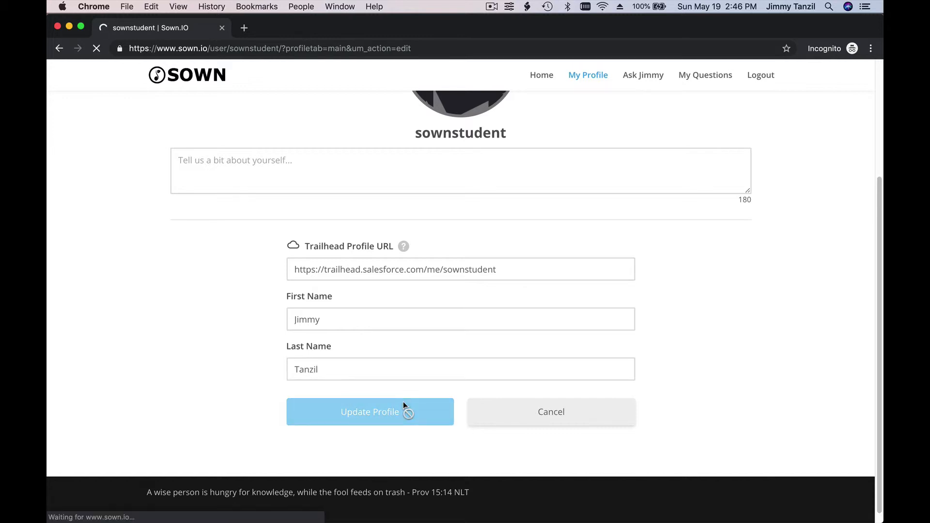
pyautogui.click(370, 412)
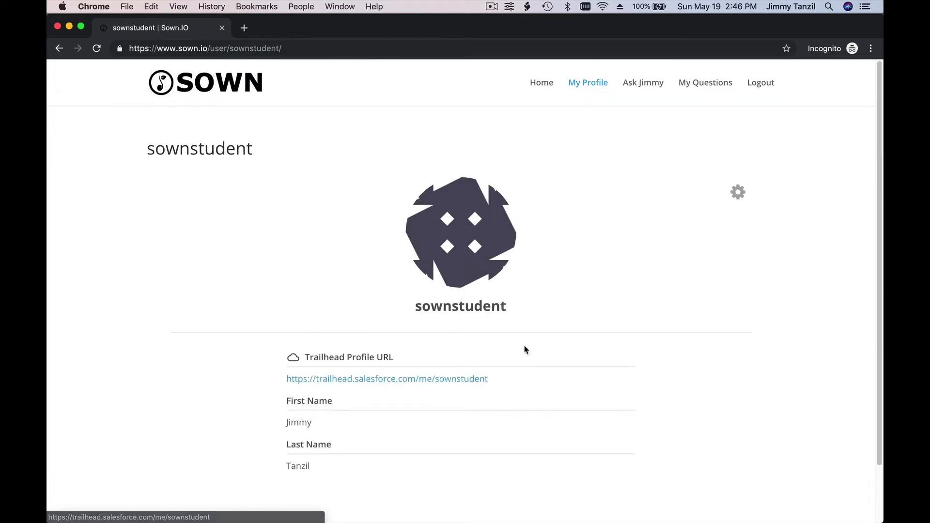
pyautogui.moveTo(657, 92)
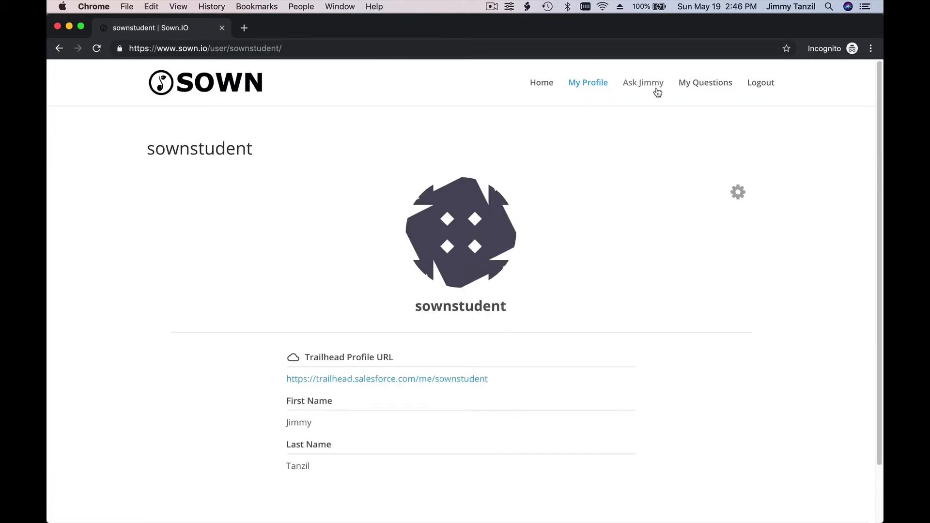
# Open Ask Jimmy from the top menu and scroll through the question form
pyautogui.click(643, 82)
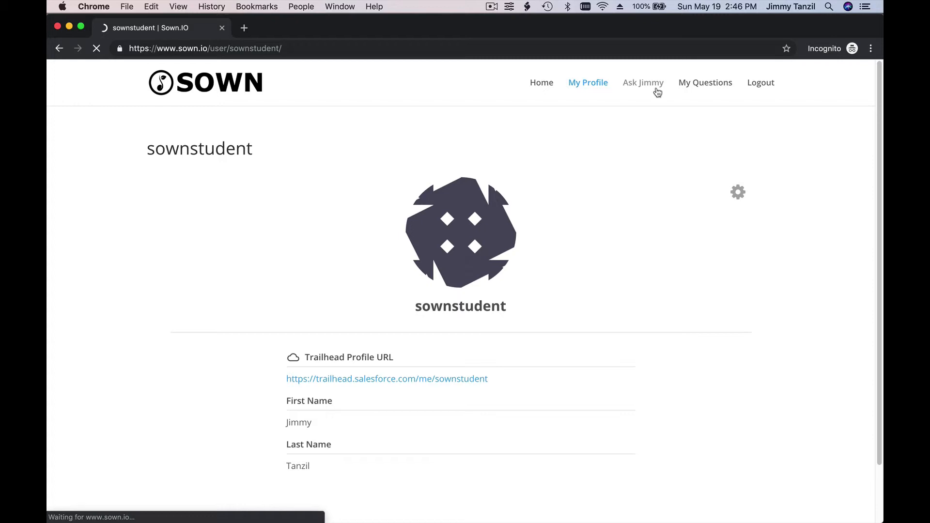
pyautogui.click(643, 83)
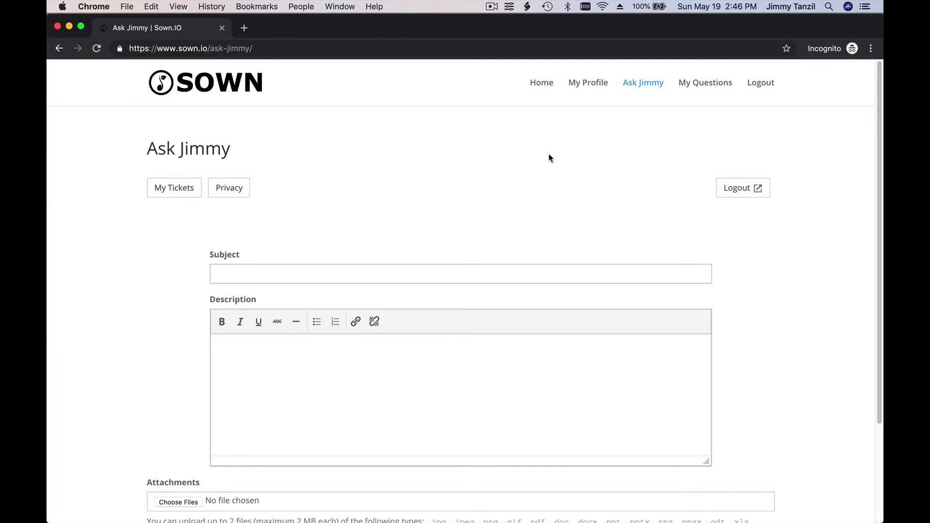
pyautogui.moveTo(324, 266)
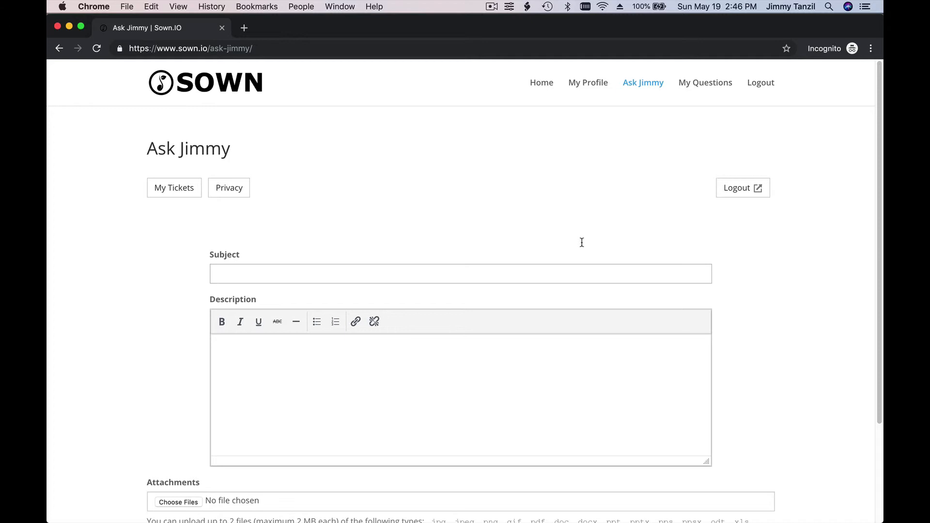
pyautogui.moveTo(477, 161)
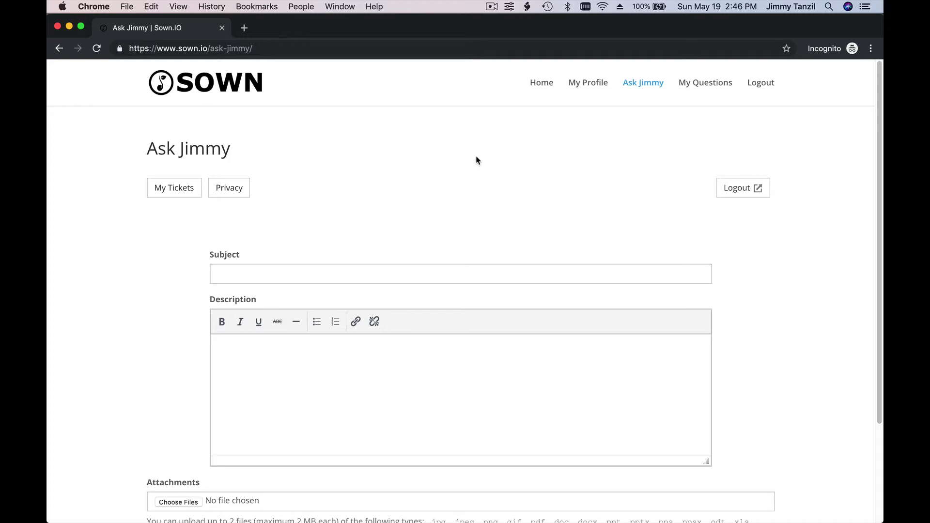
pyautogui.scroll(-3)
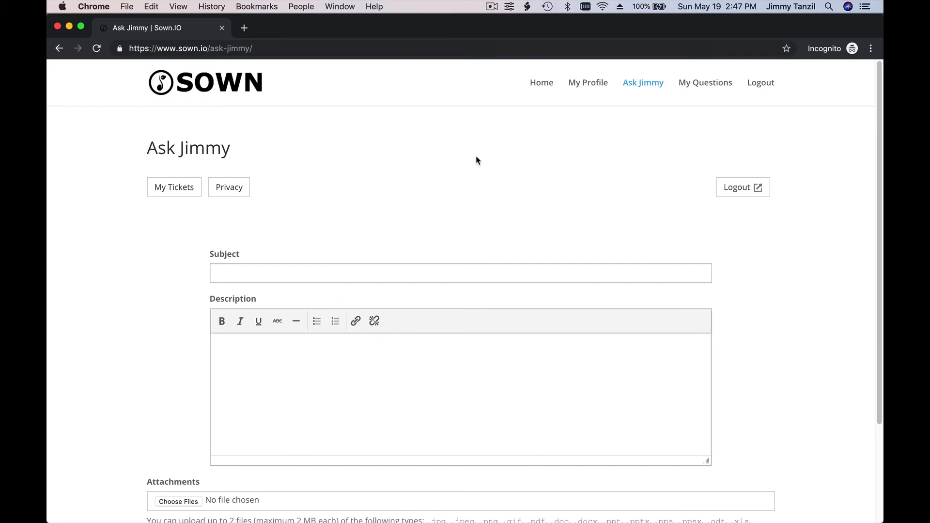
pyautogui.moveTo(483, 154)
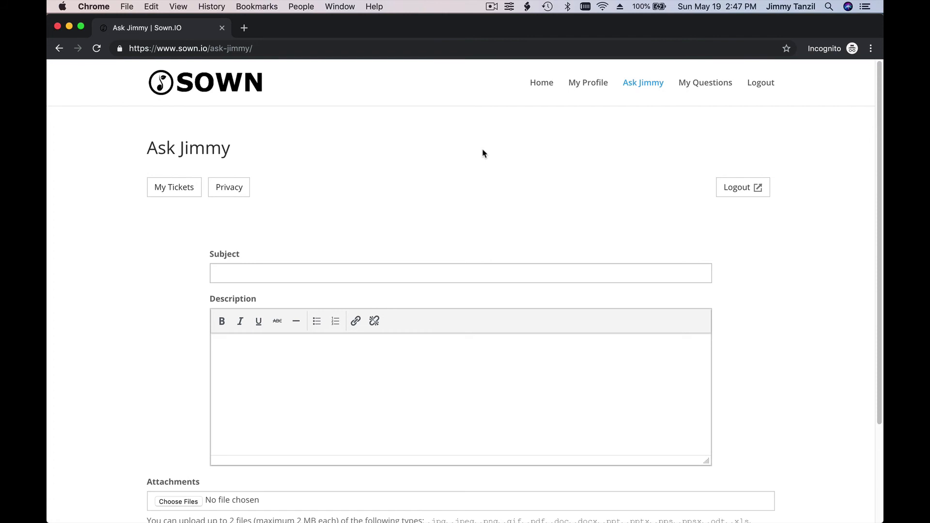
pyautogui.scroll(-3)
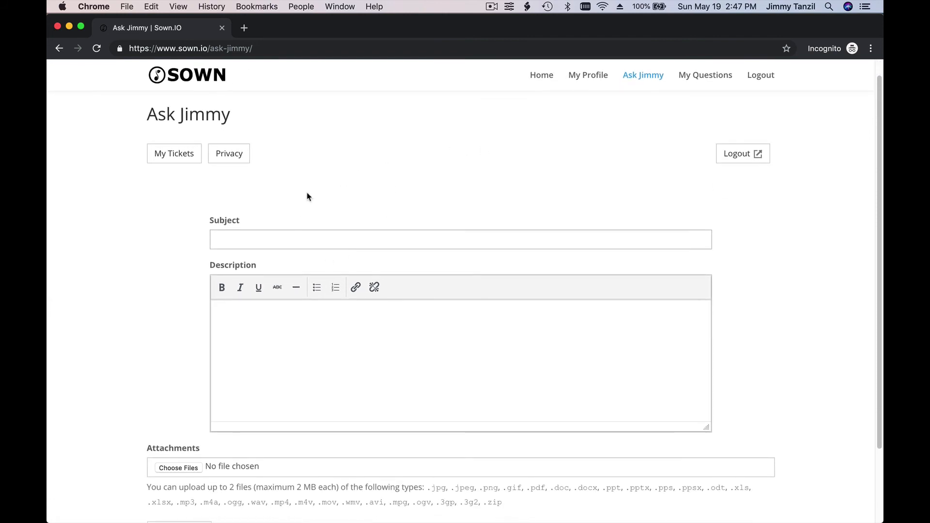
pyautogui.moveTo(441, 160)
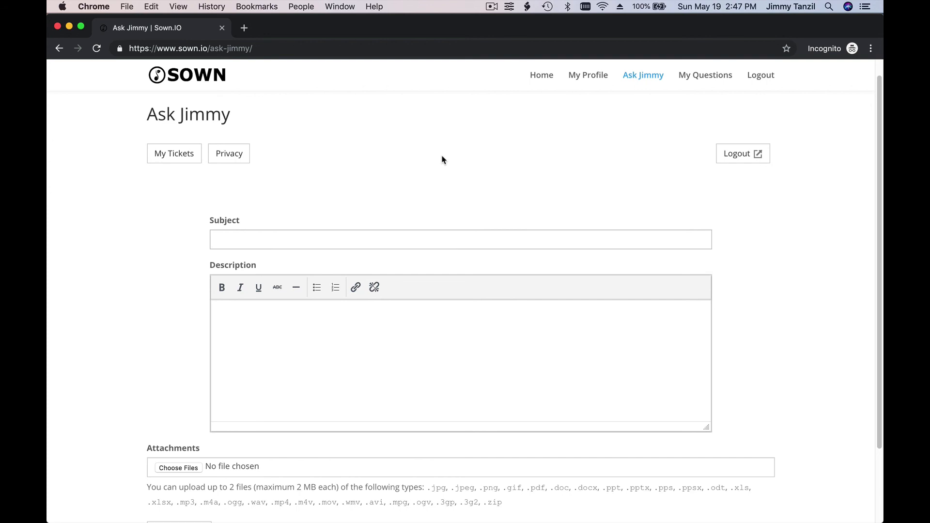